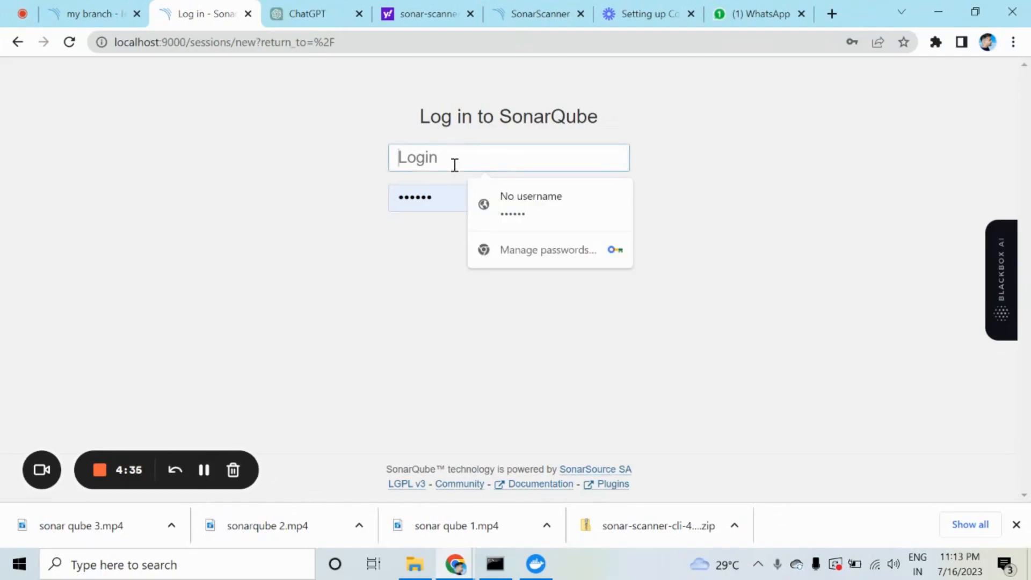
Step: Log into SonarQube with the admin username and default password
text(admin)
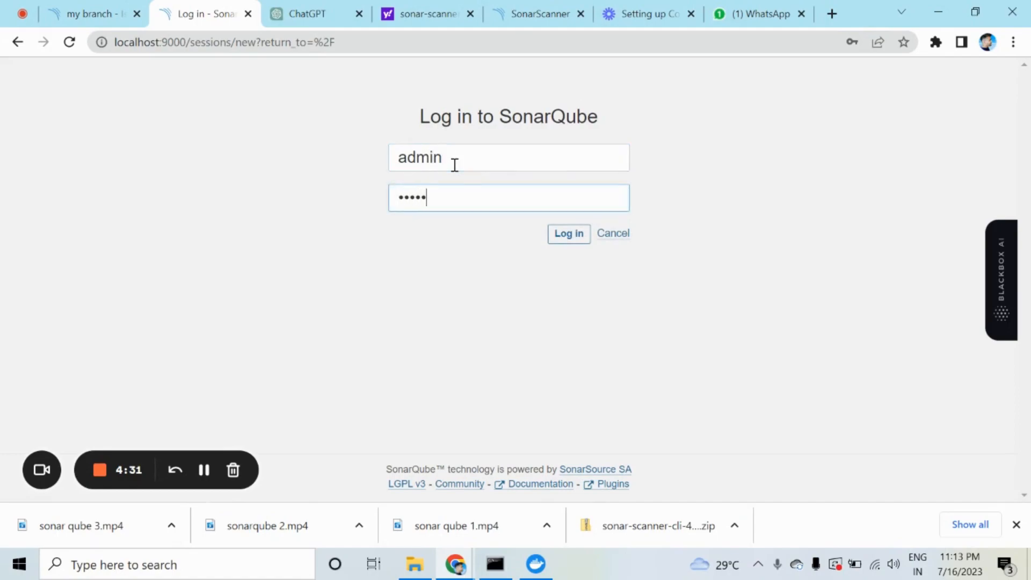
click(569, 235)
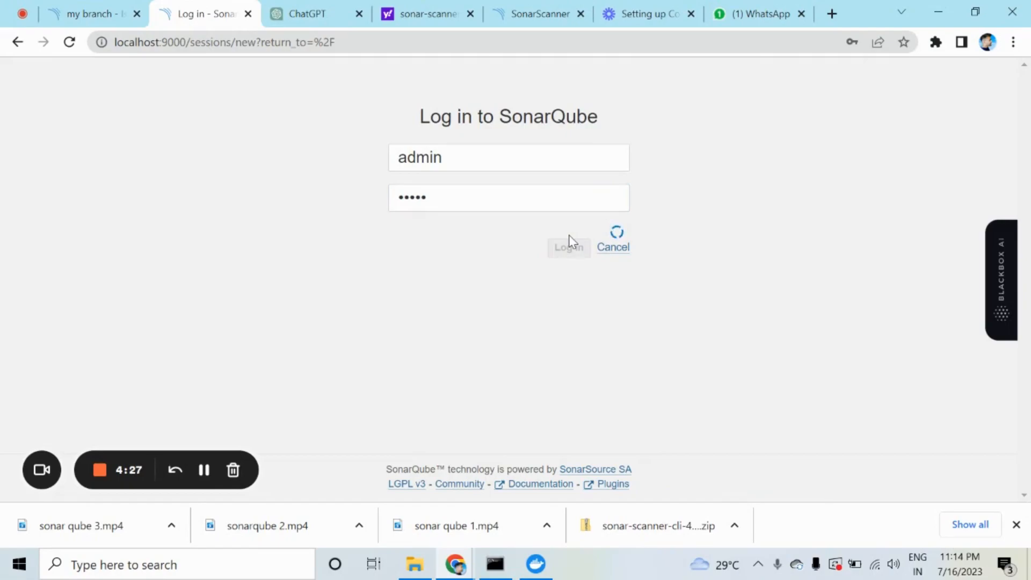
click(569, 234)
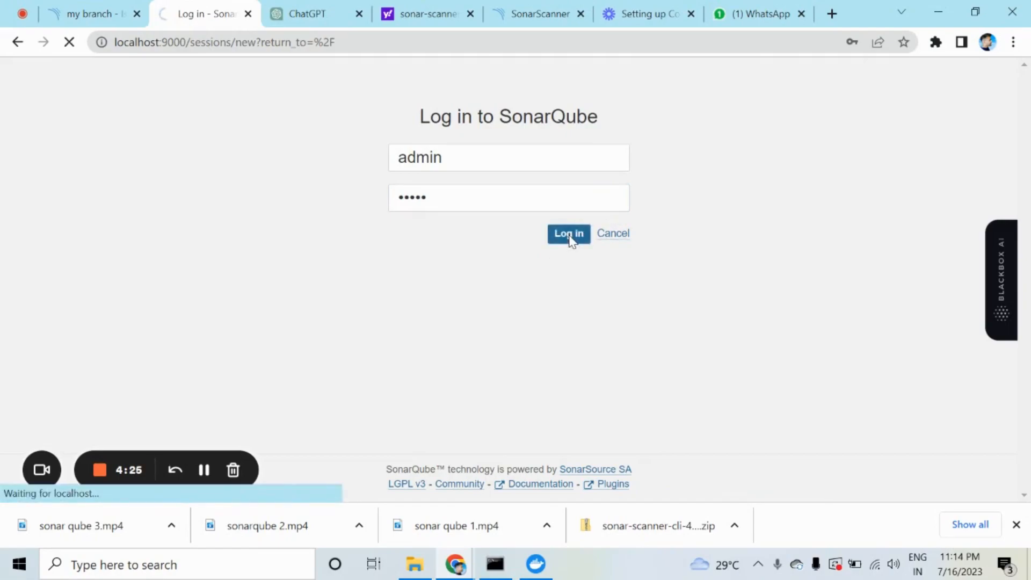
click(568, 235)
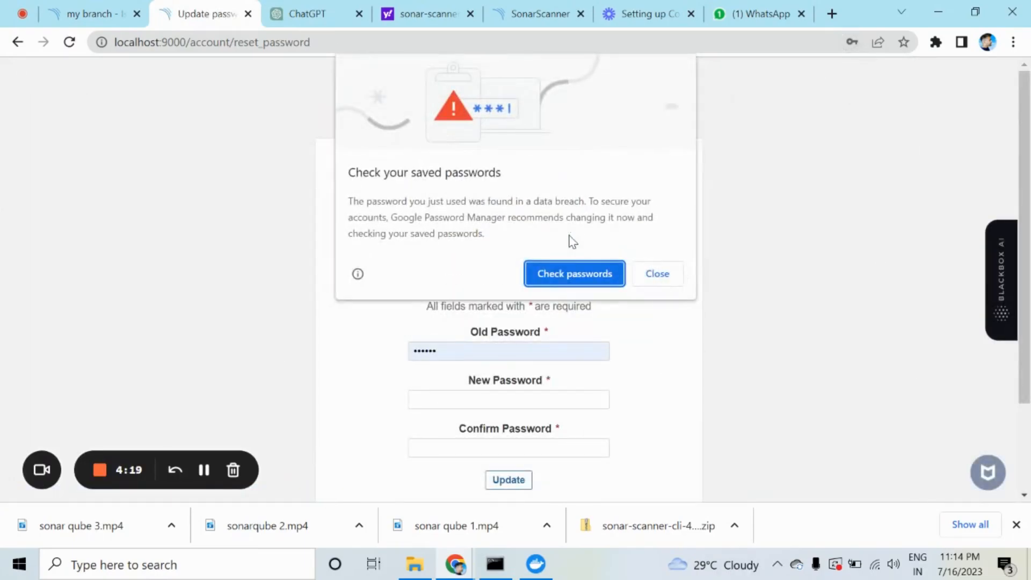
mouse_move(656, 264)
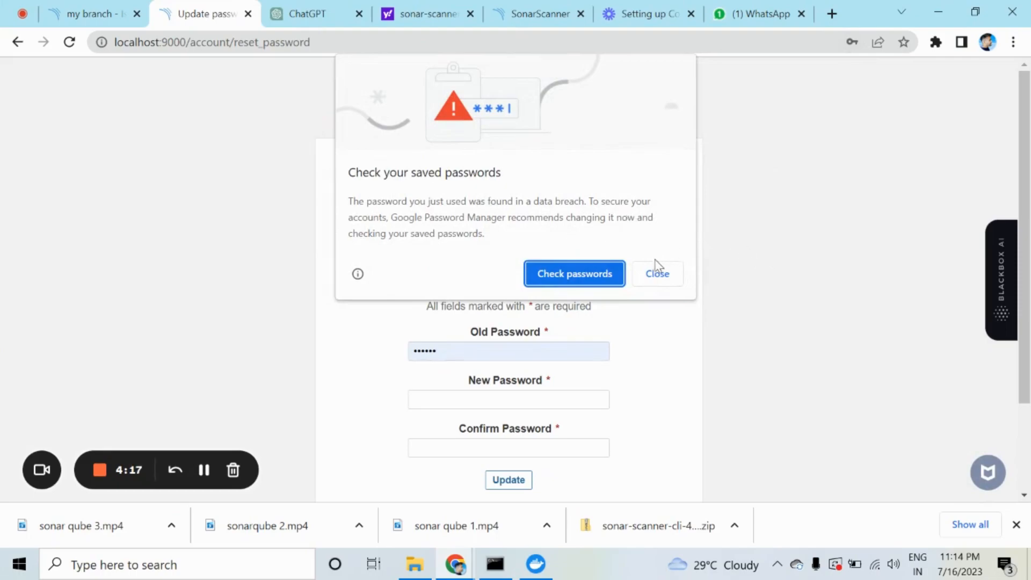
Step: Dismiss Chrome's breach warning and update the admin account to a new password
click(657, 274)
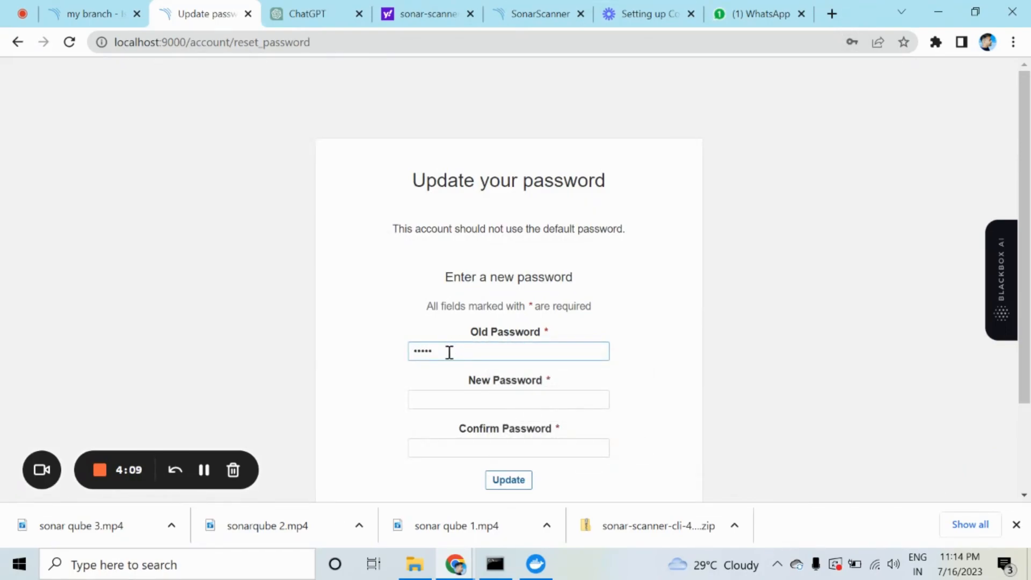
click(508, 399)
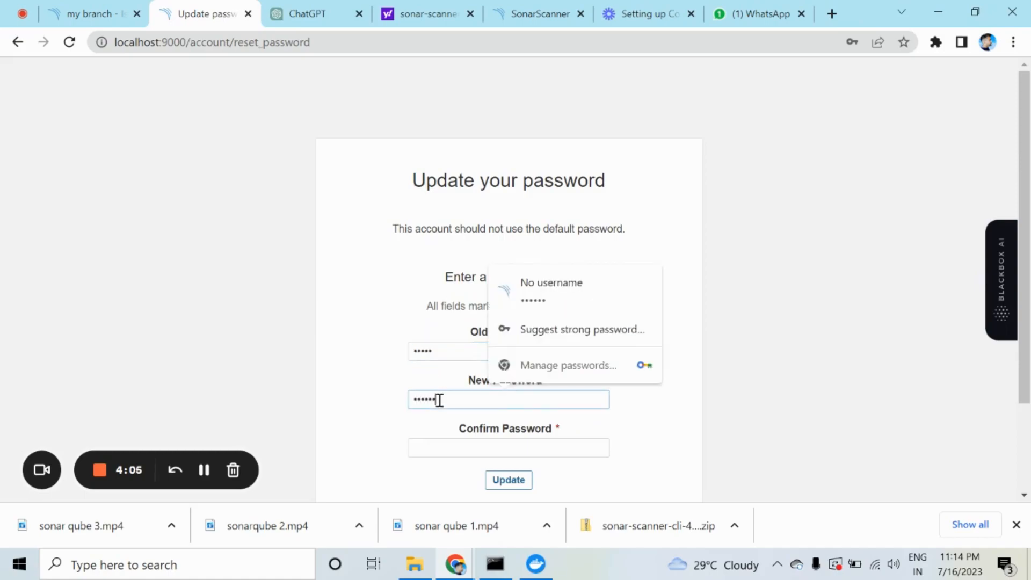
click(510, 448)
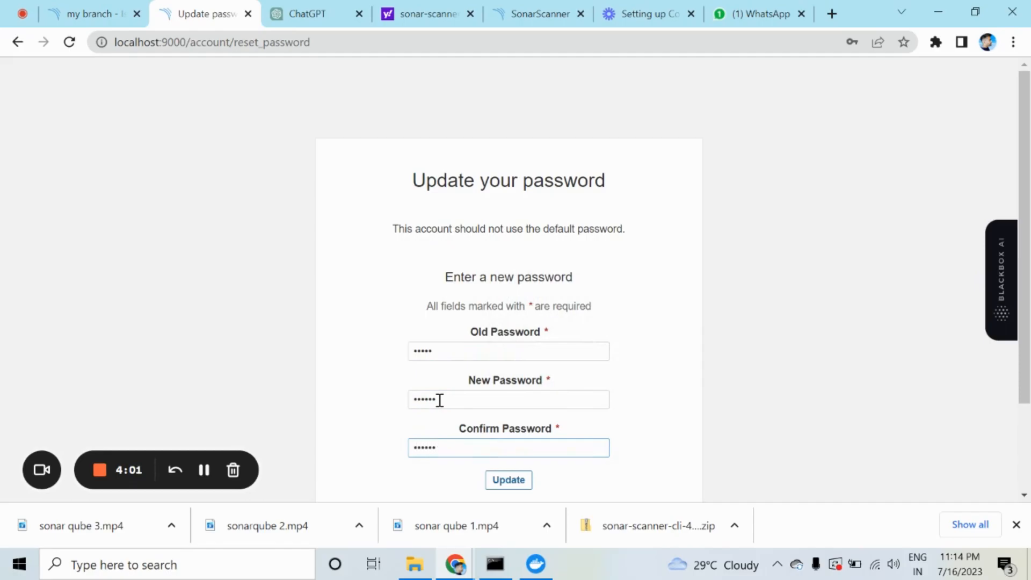
click(509, 480)
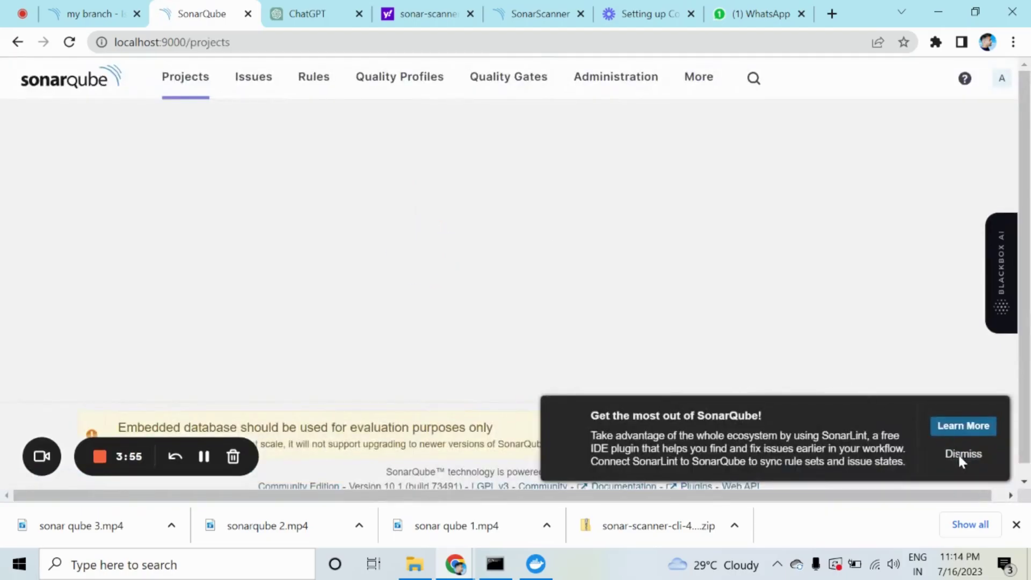
Step: Dismiss the SonarLint notice and choose manual project creation
click(963, 453)
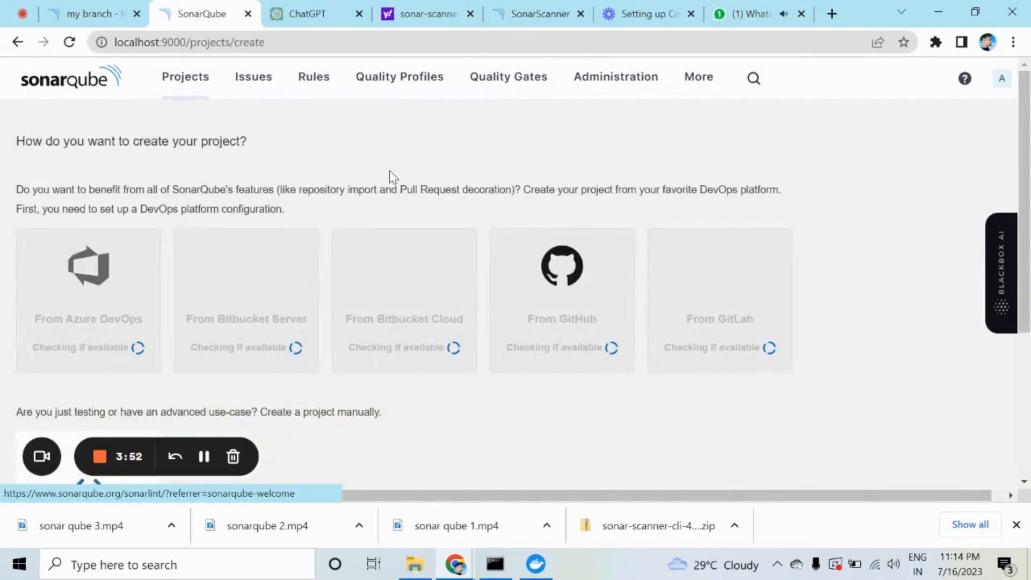
scroll(down, 3)
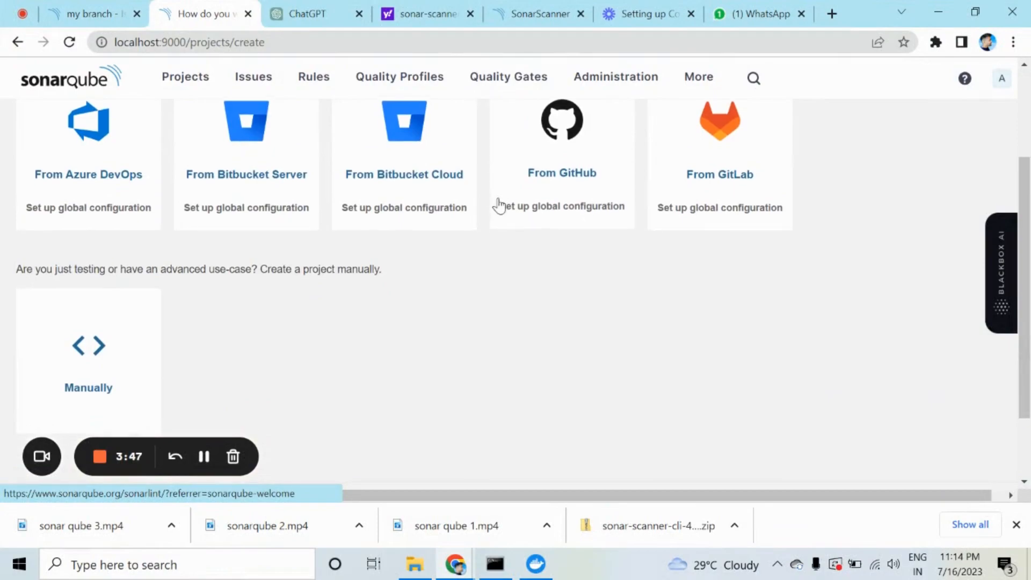
mouse_move(503, 336)
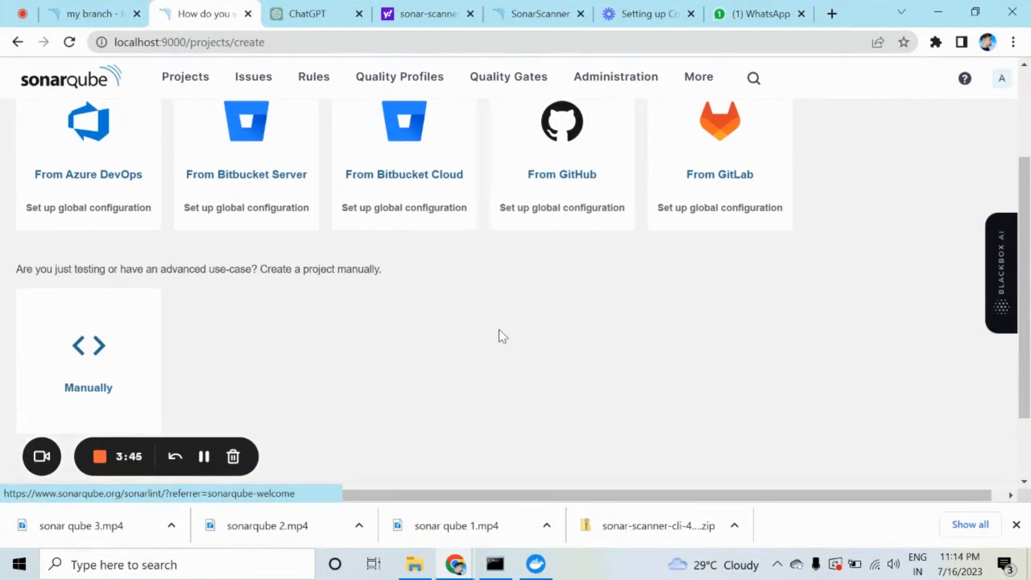
mouse_move(102, 364)
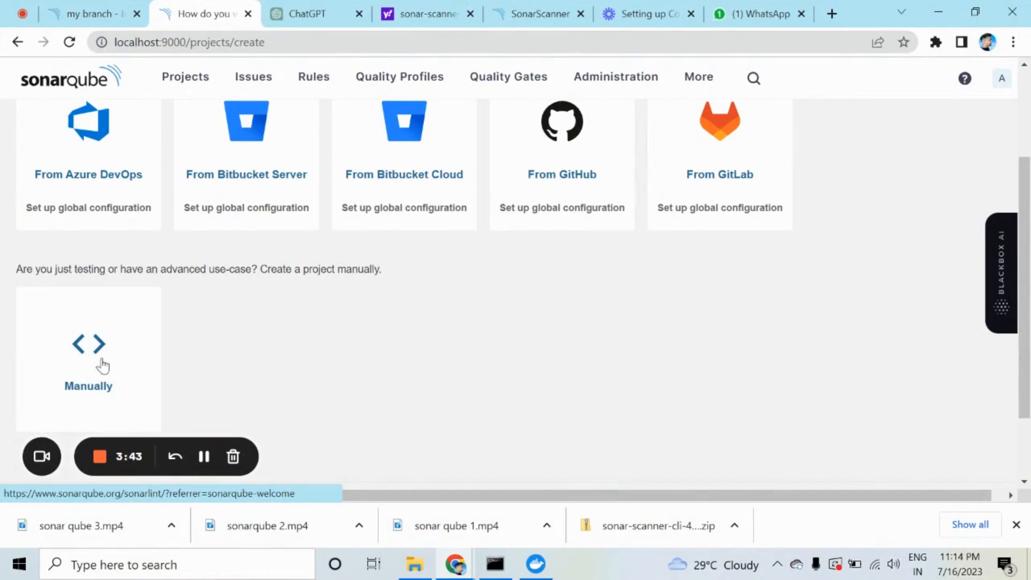
mouse_move(487, 384)
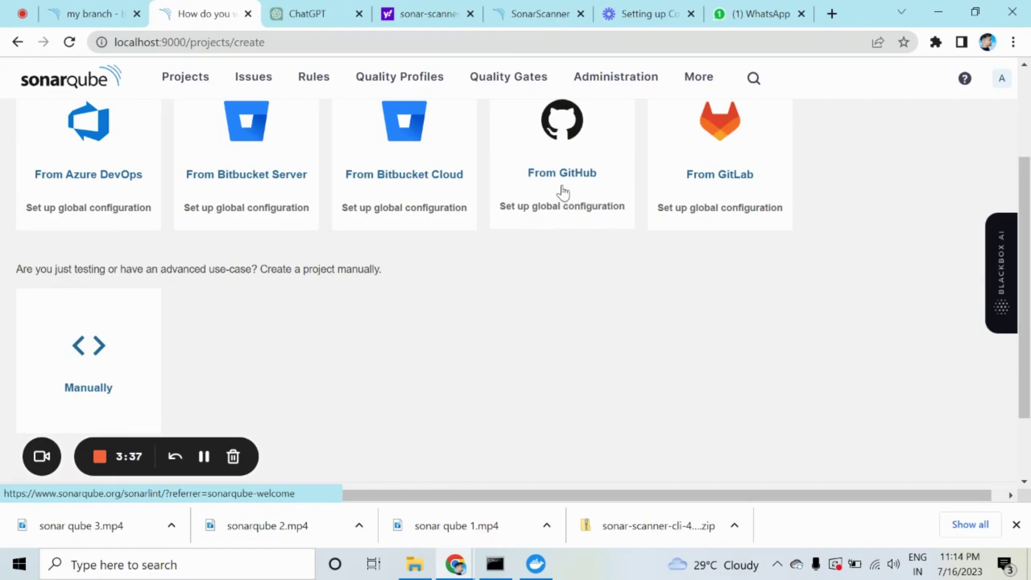
mouse_move(322, 330)
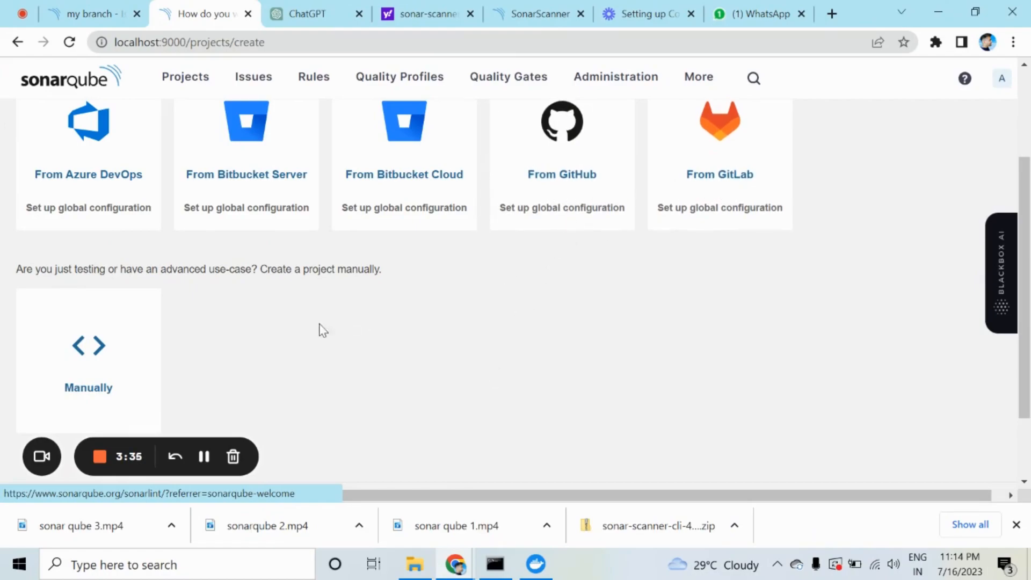
mouse_move(234, 365)
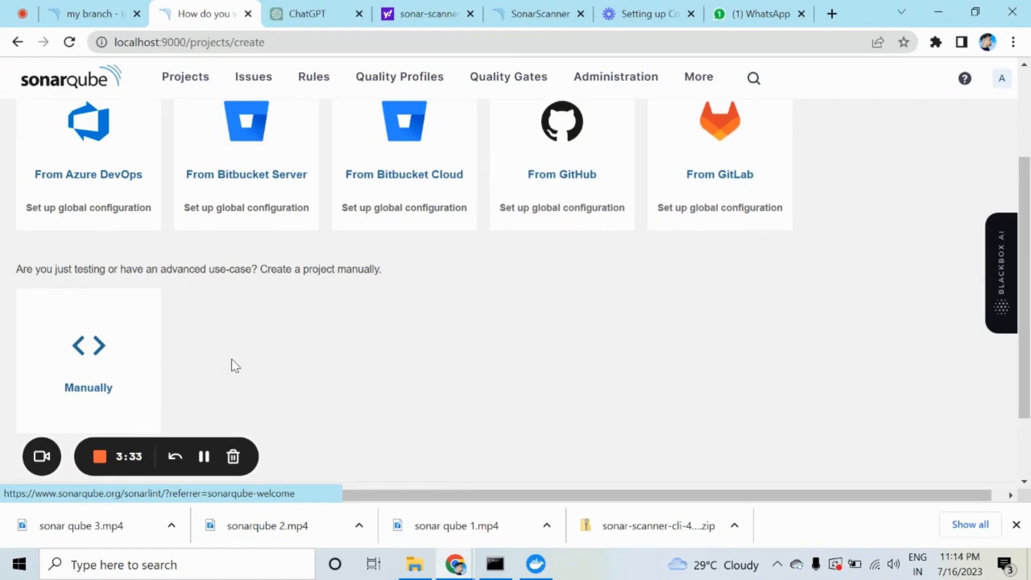
mouse_move(90, 368)
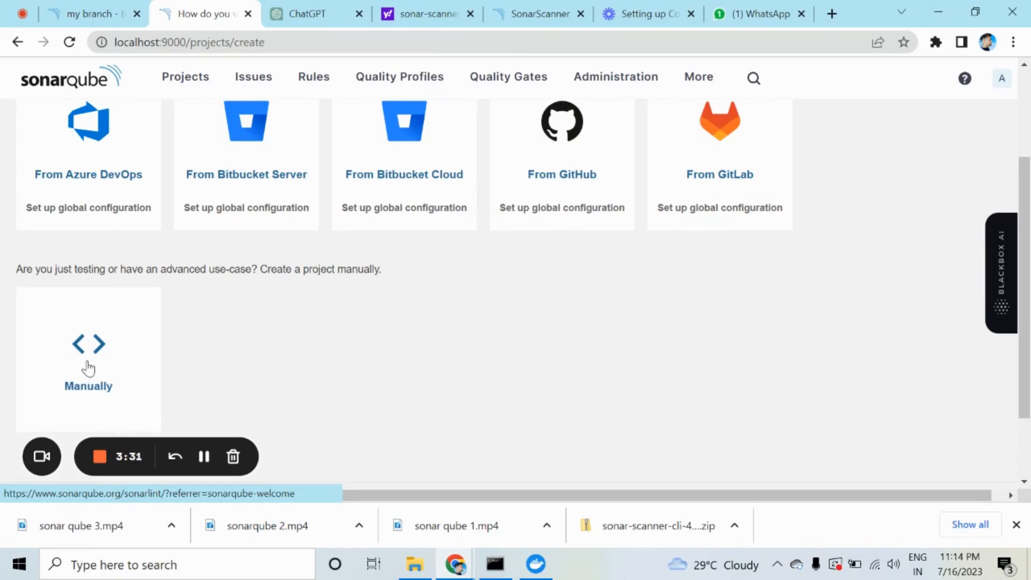
click(88, 352)
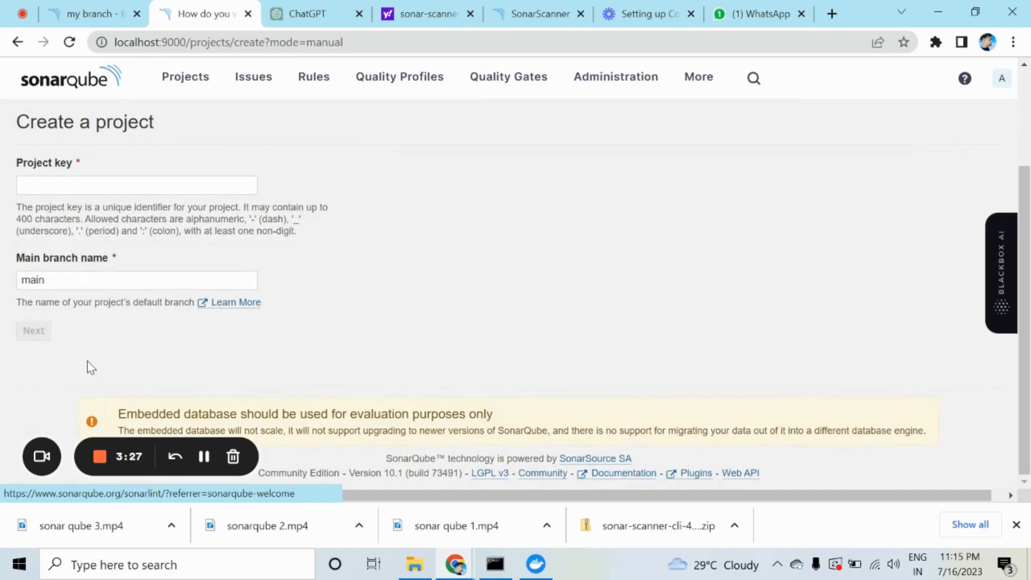
mouse_move(391, 325)
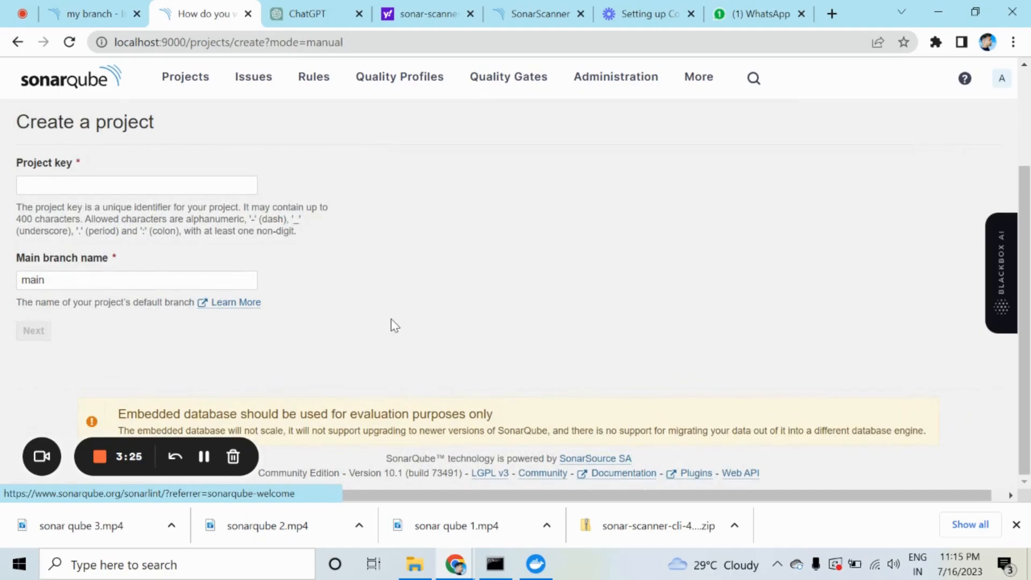
Step: Enter project key my-branch, display name 'my branch', keep branch main, and continue
click(137, 185)
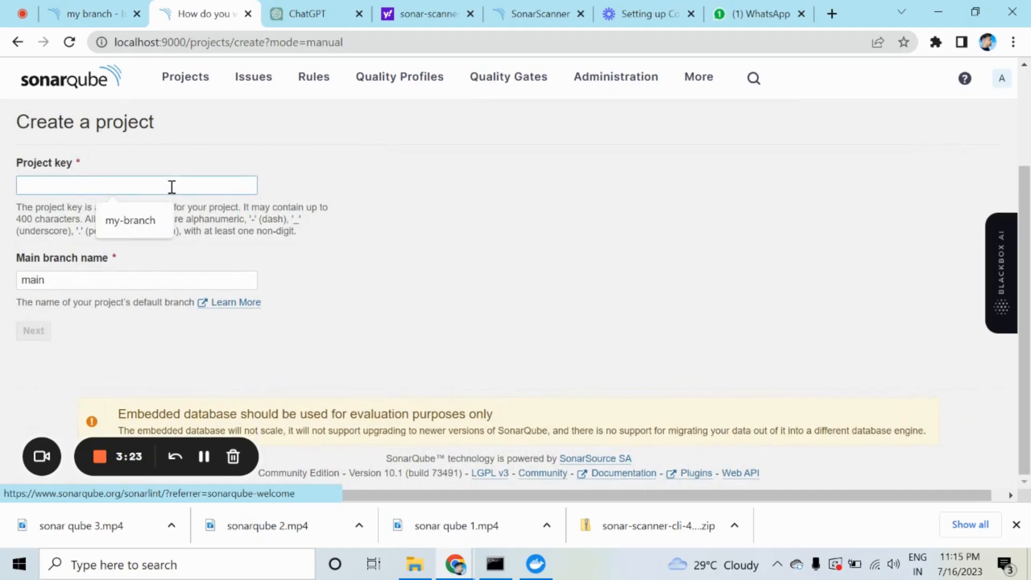
text(my-branch)
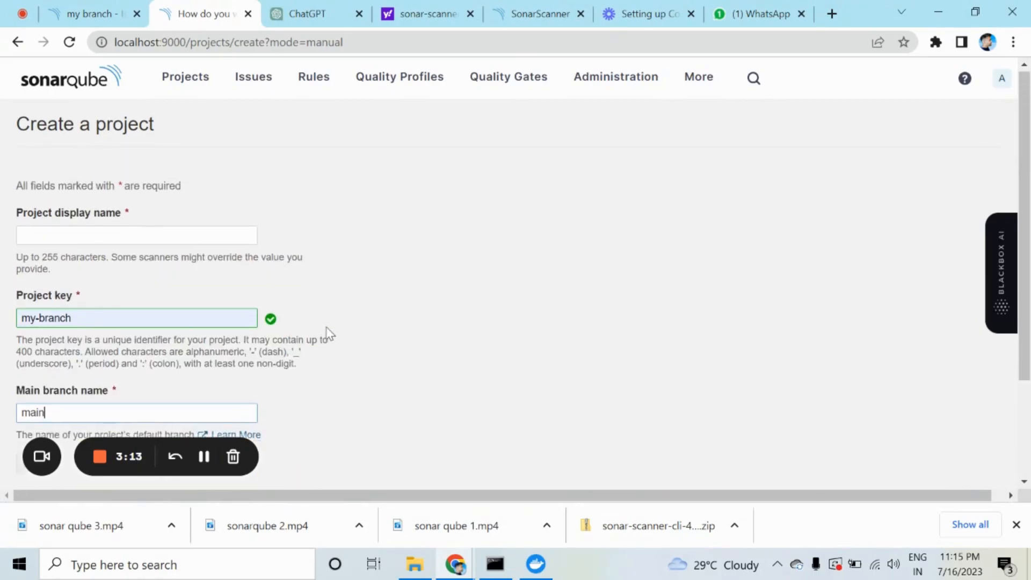
click(124, 236)
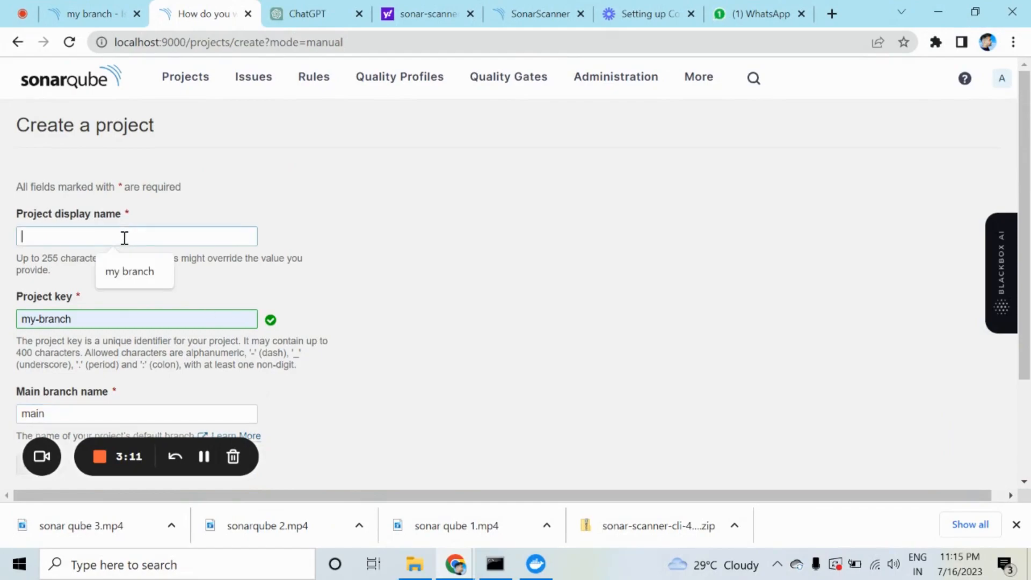
click(129, 271)
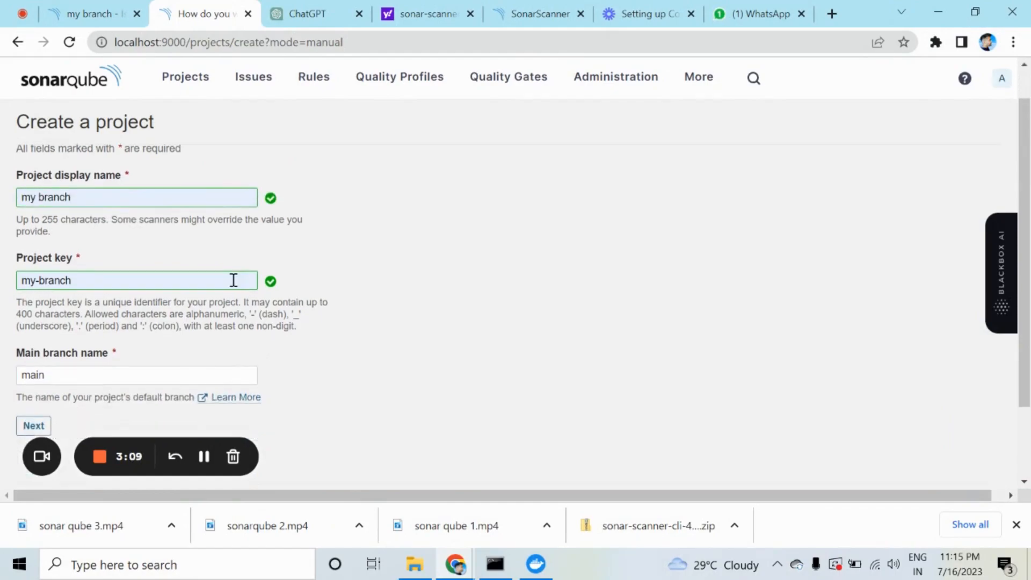
scroll(down, 3)
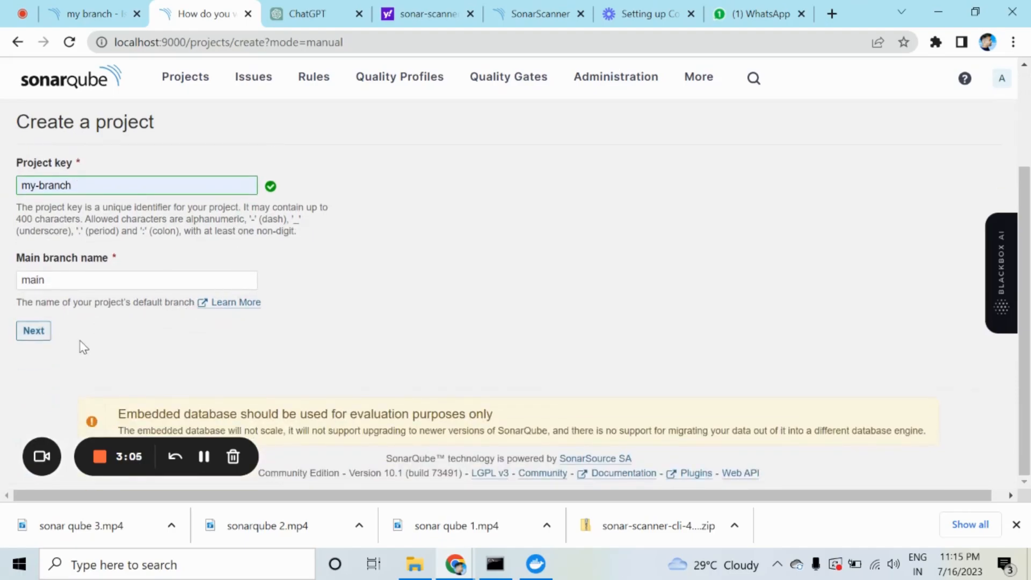
click(33, 331)
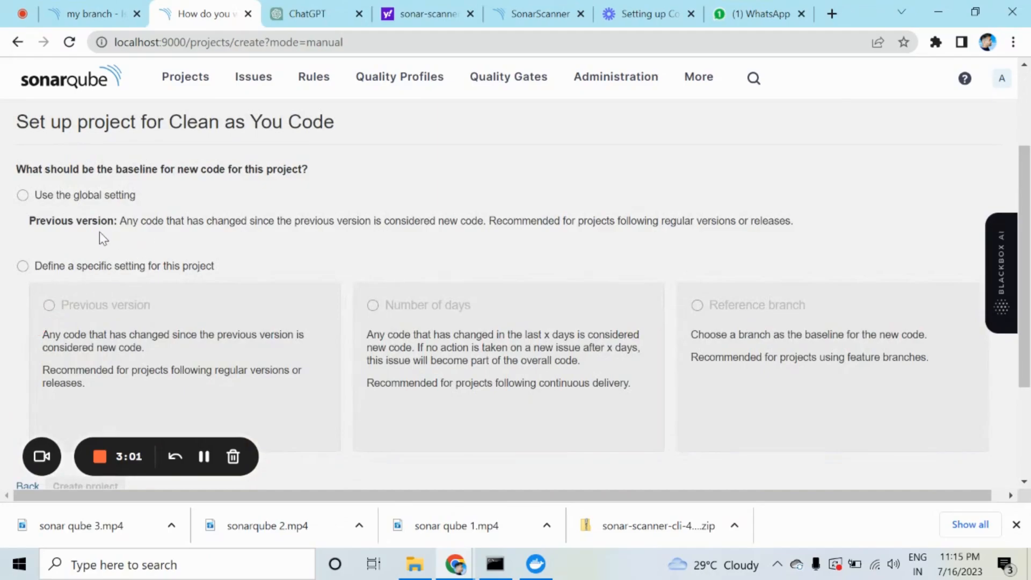
Step: Use the global new-code baseline, create the project, and choose local analysis
click(23, 194)
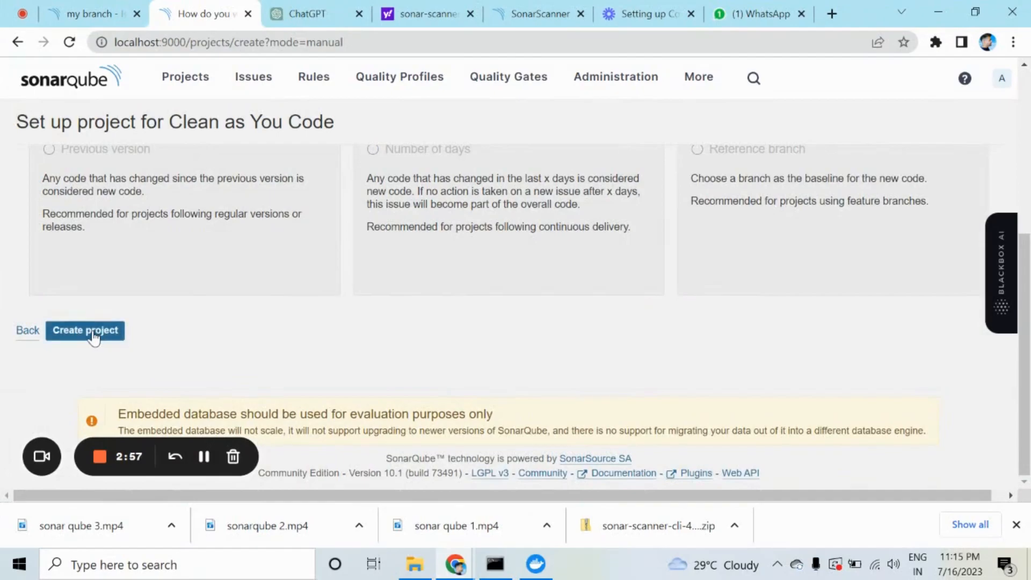
click(85, 331)
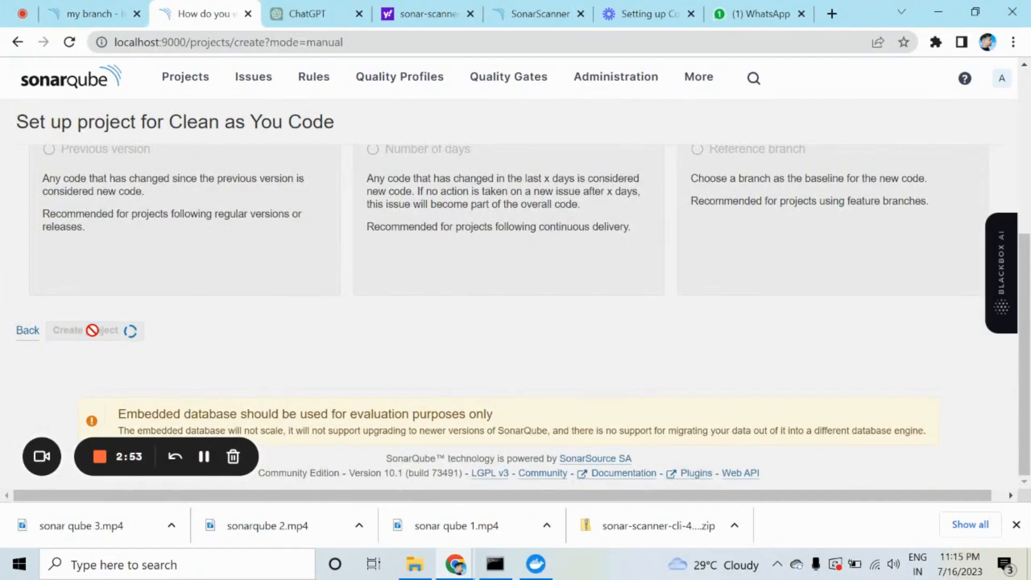
click(86, 331)
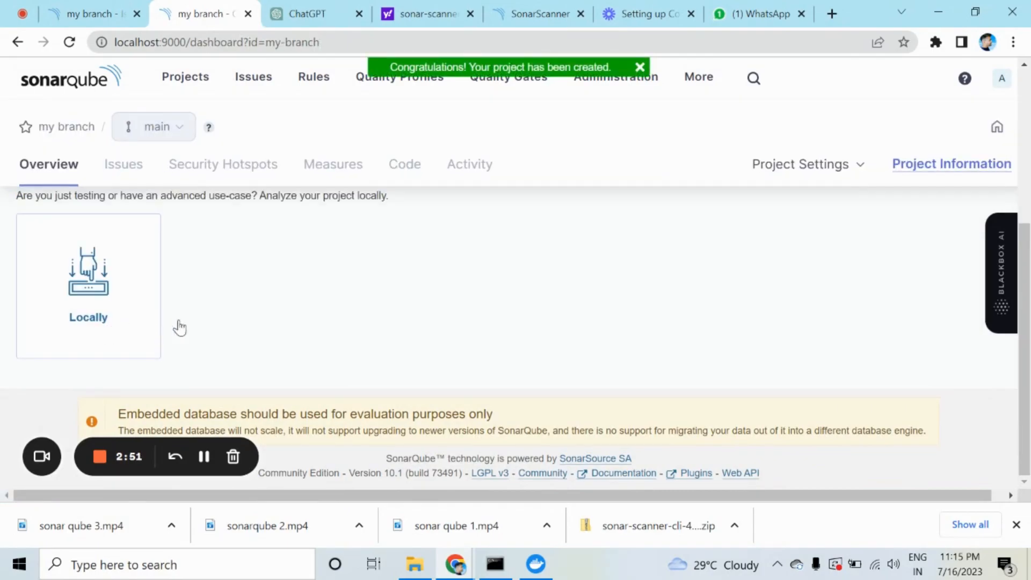
click(638, 66)
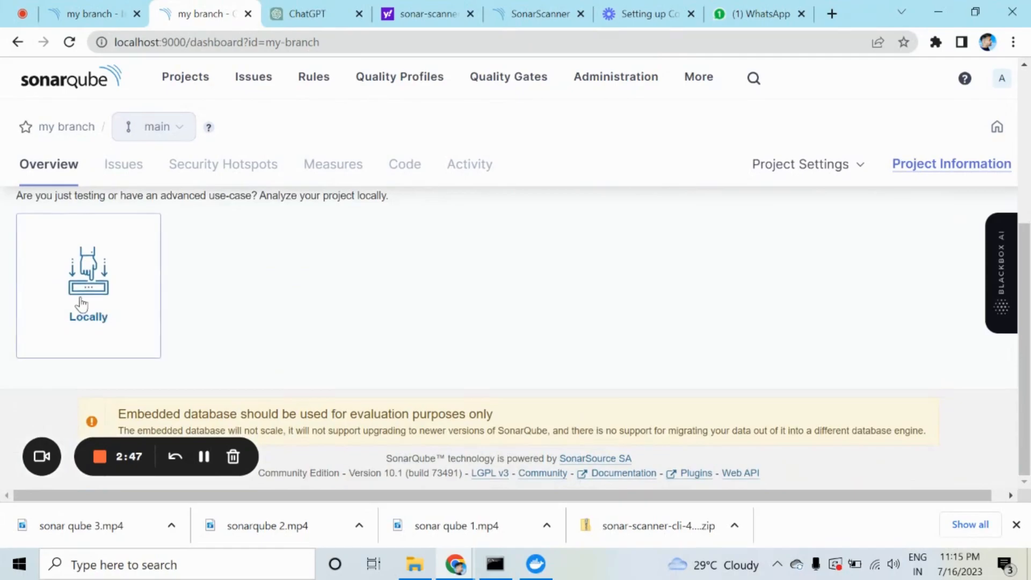
click(88, 290)
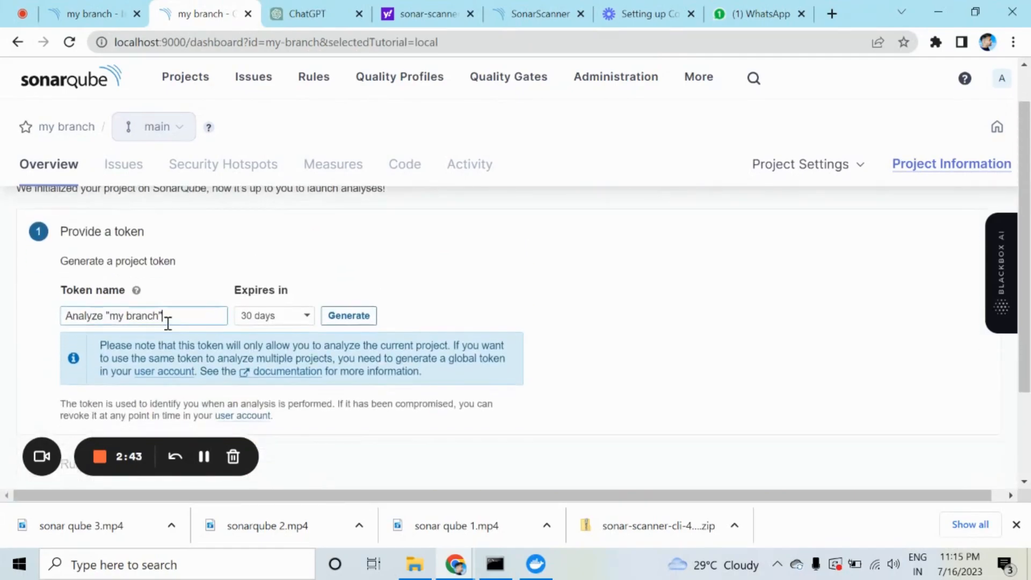
Step: Generate the project token and copy the Windows sonar-scanner command for an Other build type
click(348, 316)
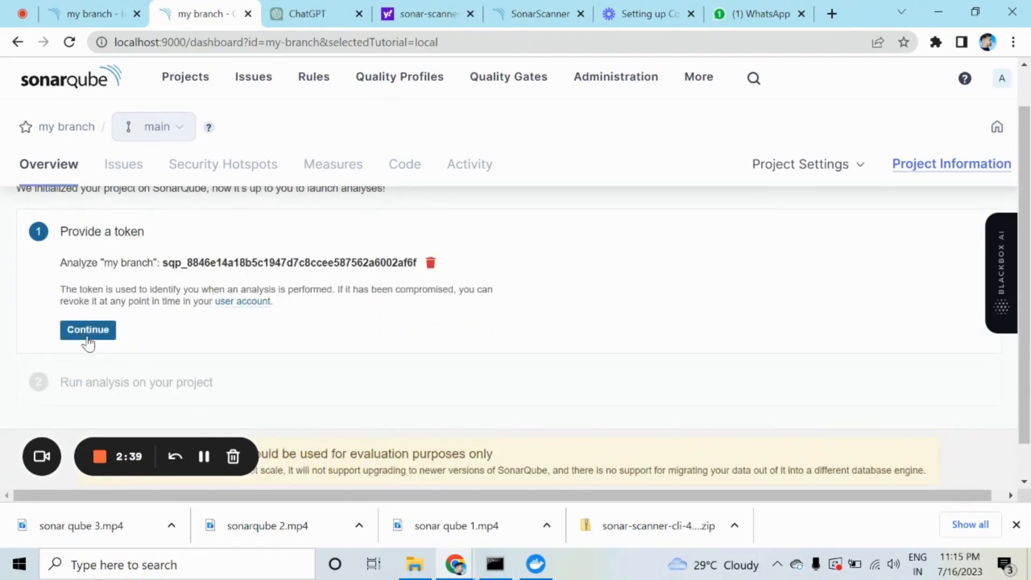
click(87, 329)
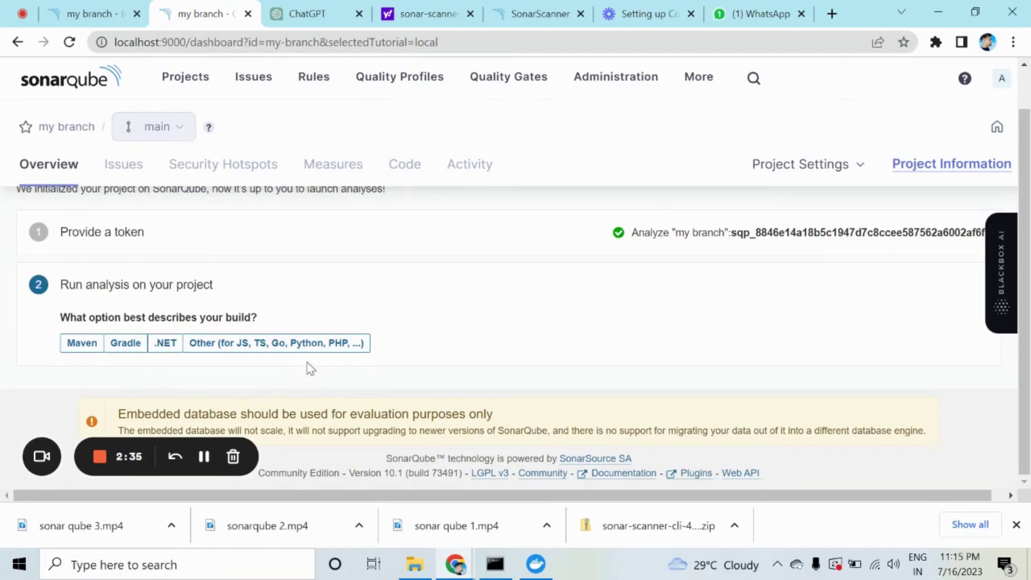
click(275, 344)
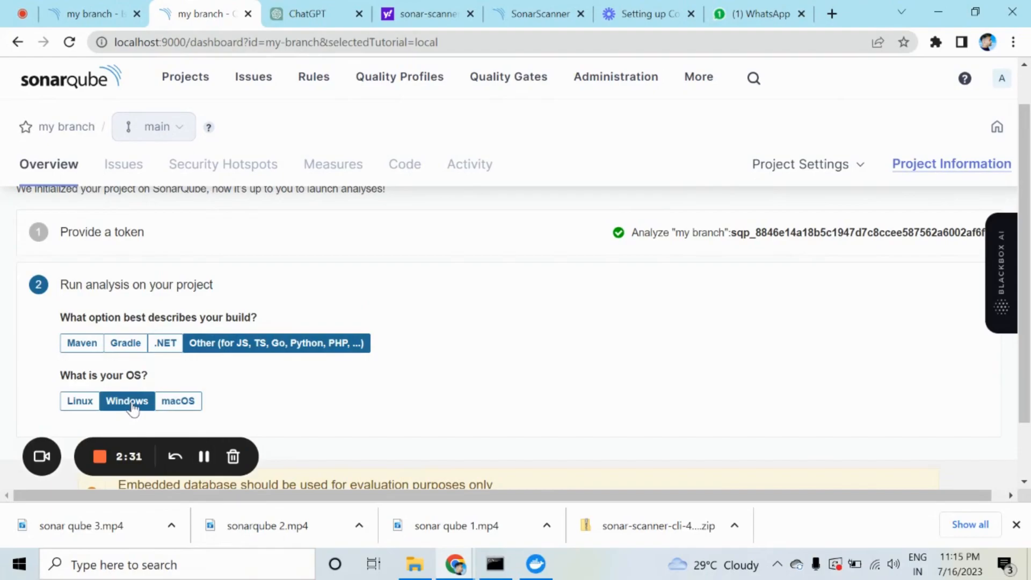
scroll(down, 3)
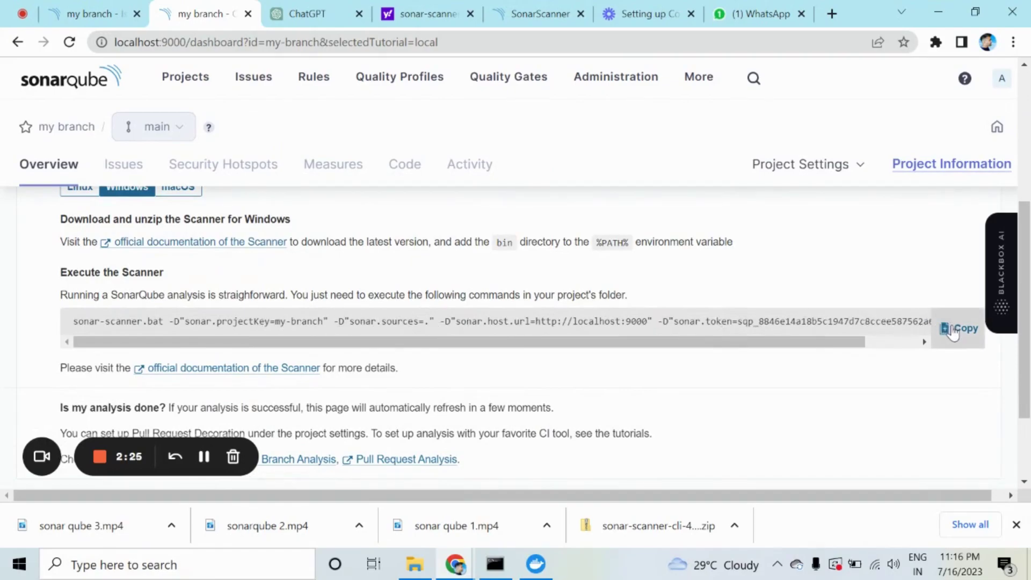
click(960, 329)
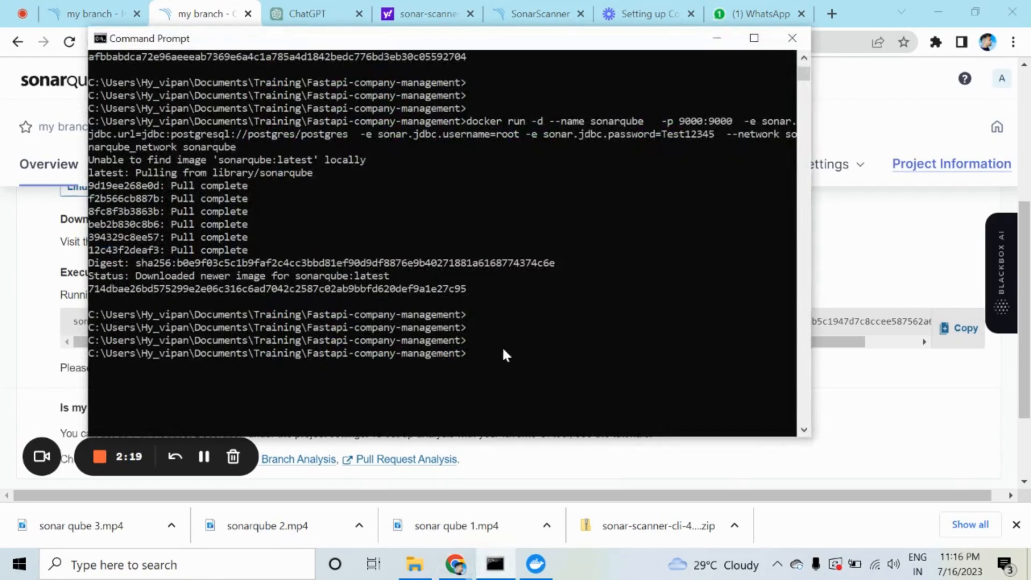
mouse_move(437, 320)
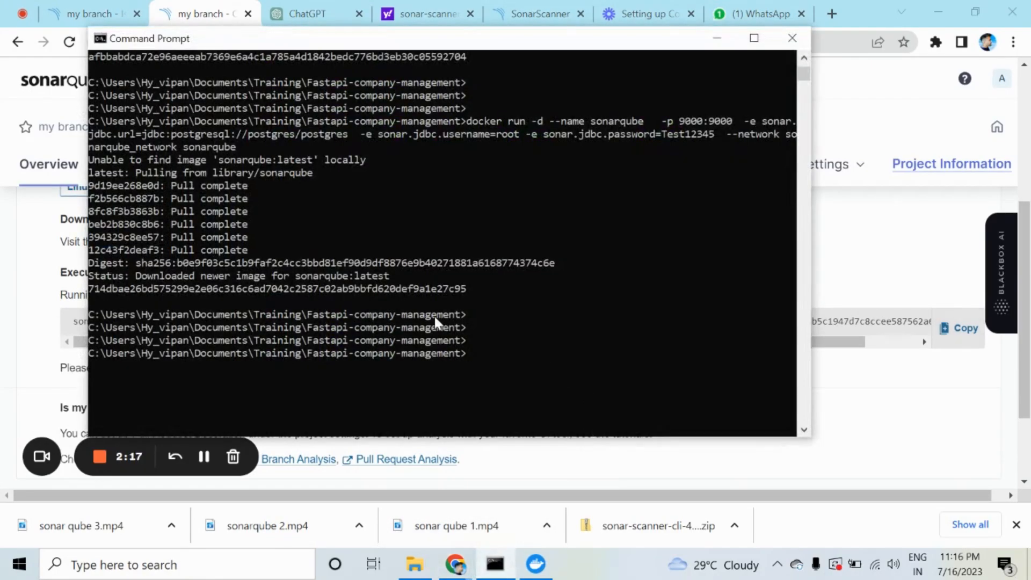
mouse_move(469, 326)
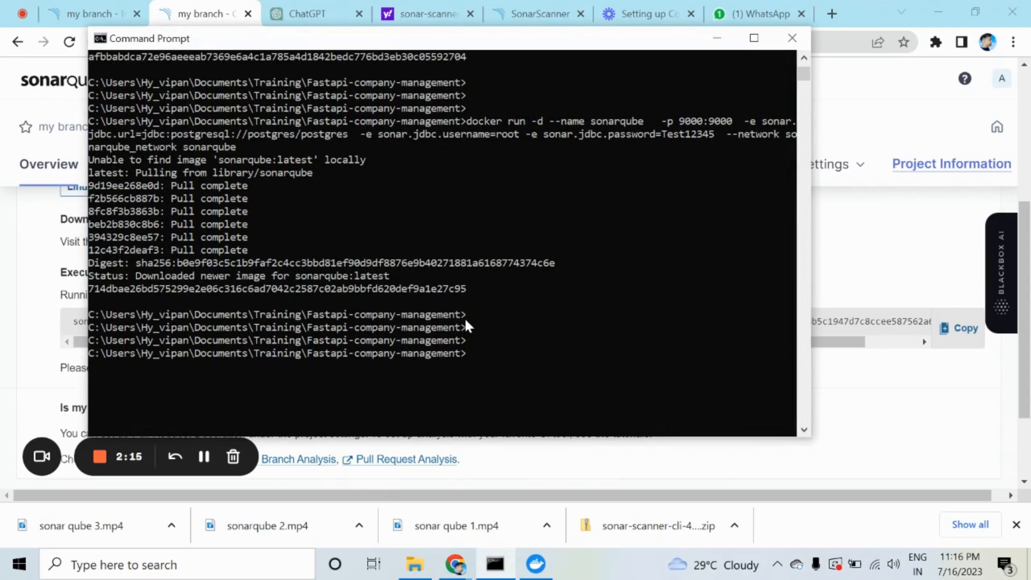
mouse_move(480, 328)
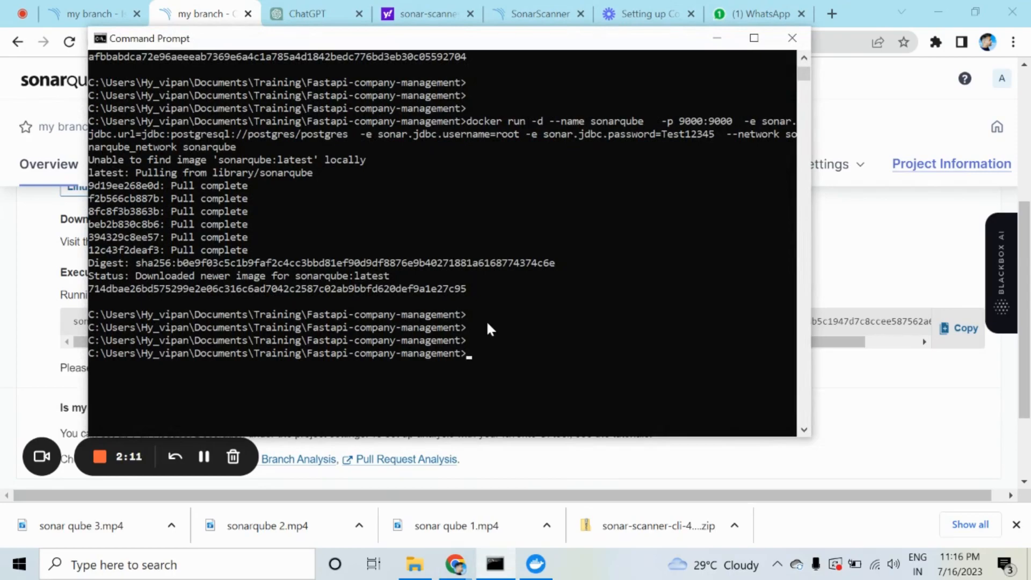
mouse_move(348, 323)
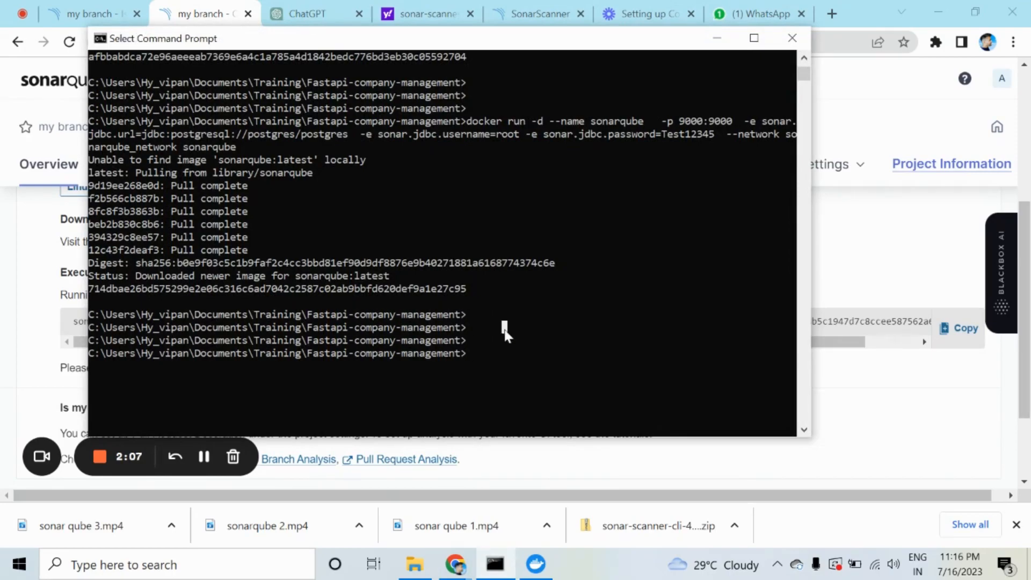
Step: Run sonar-scanner.bat with projectKey my-branch, sources '.' and the host URL in Command Prompt
text(sonar-scanner.bat -D"sonar.projectKey=my-branch" -D"sonar.sources=." -D"sonar.host.url=http://localhost:9000" -D"sonar.token=sqp_8846e14a18b5c1947d7c8ccee587562a6002af6f")
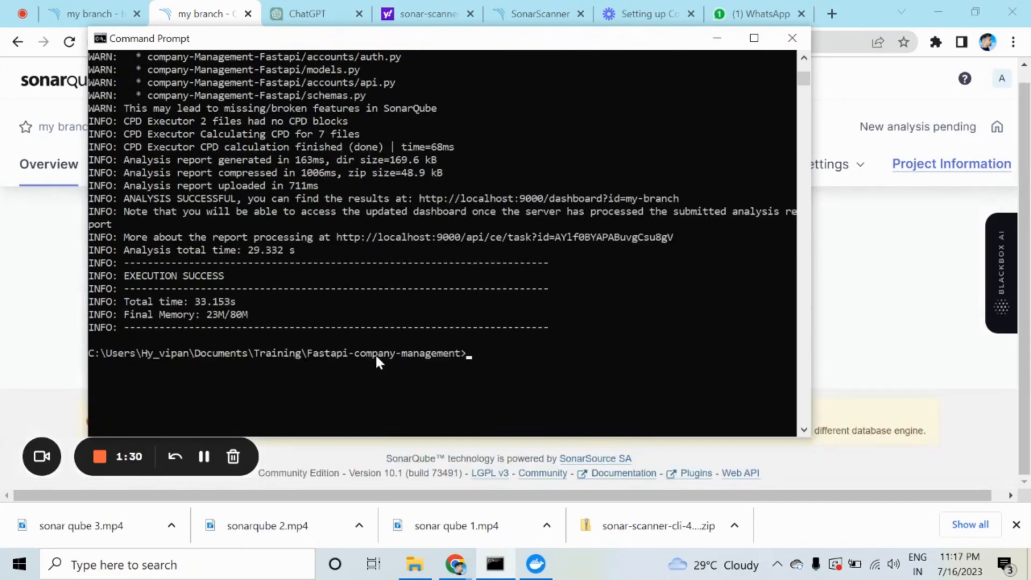
mouse_move(230, 257)
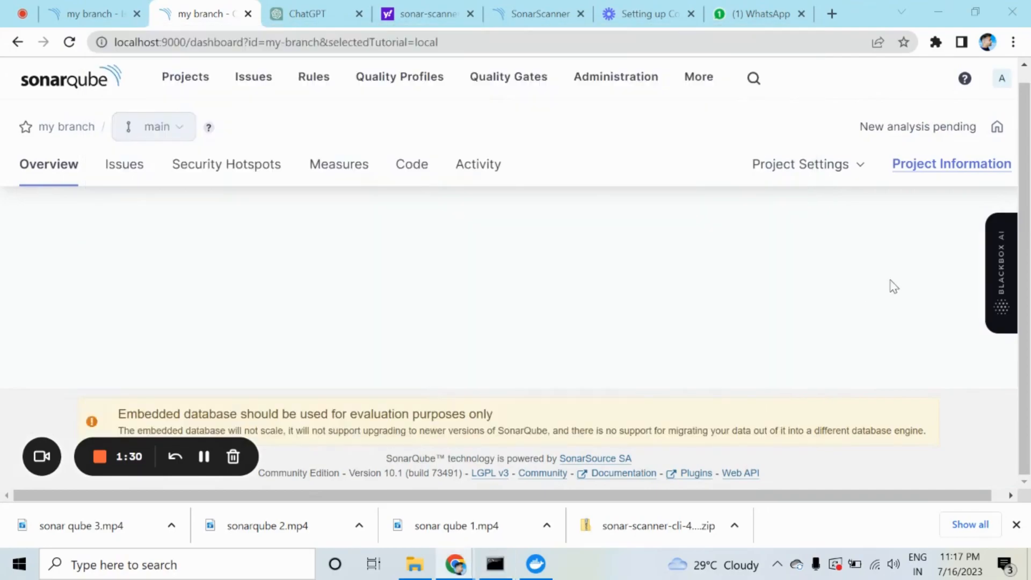
mouse_move(206, 110)
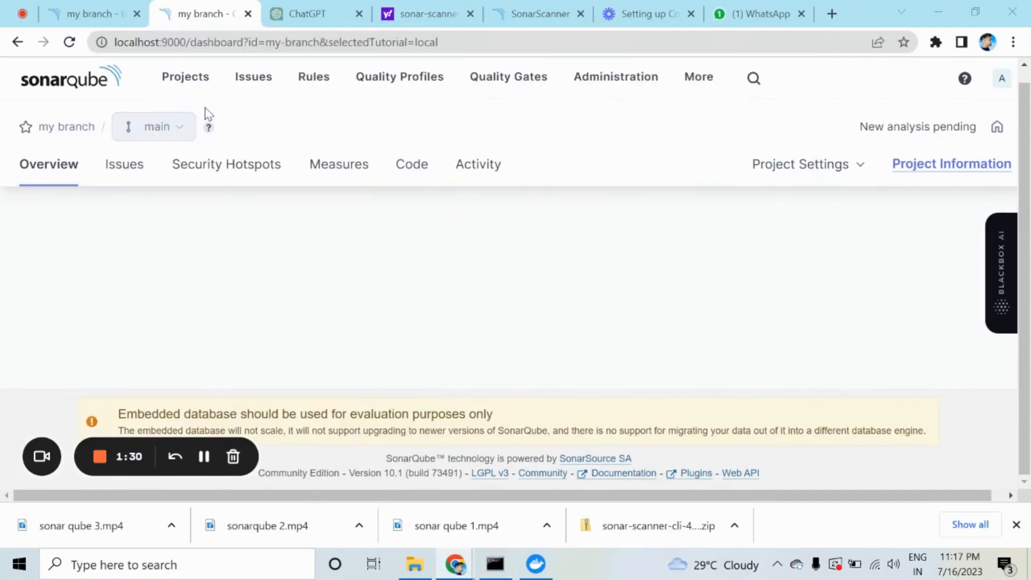
mouse_move(181, 81)
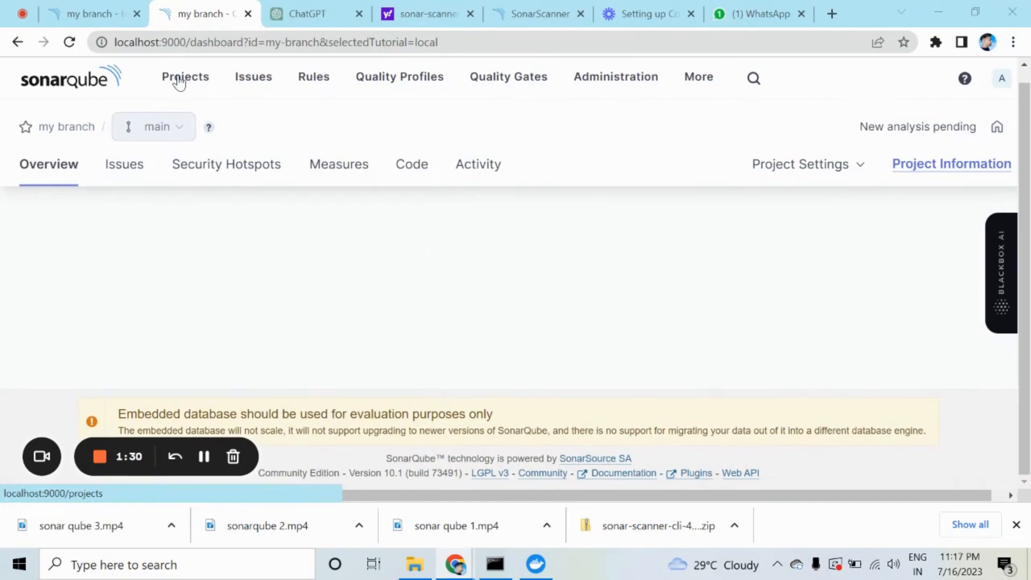
Step: Refresh the projects list until my branch shows a Passed quality gate, then view its dashboard
click(185, 77)
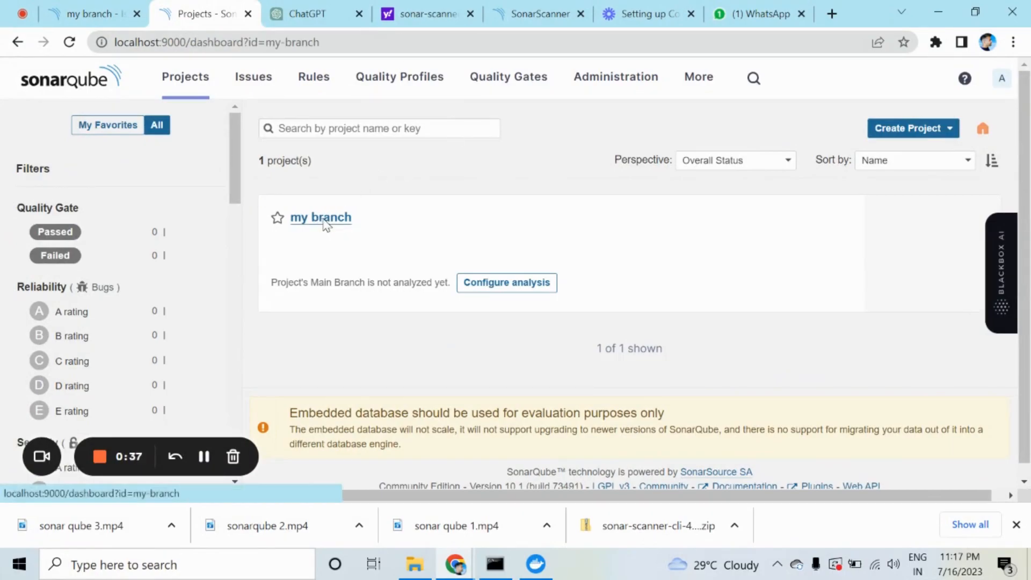
click(321, 217)
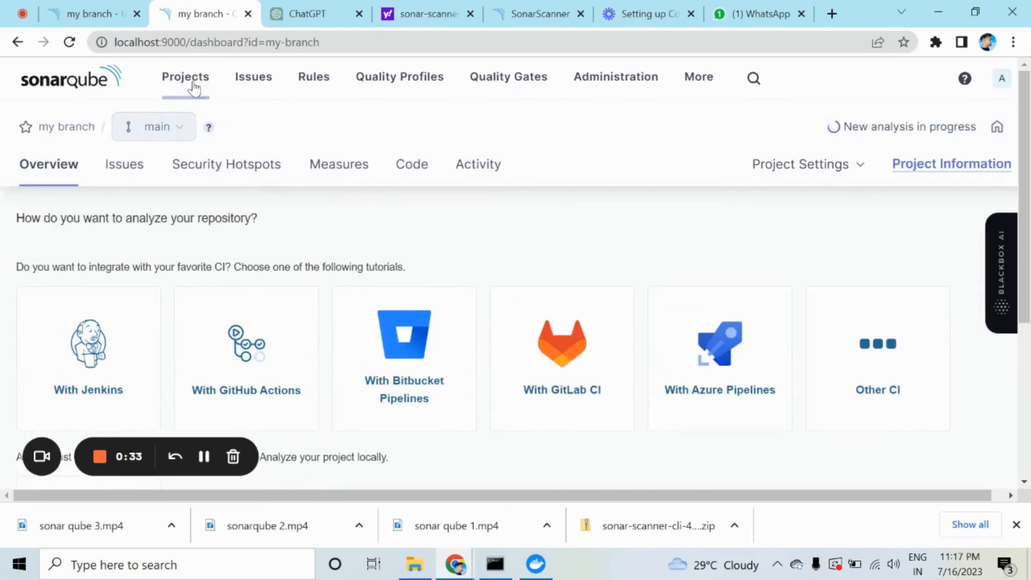
click(185, 78)
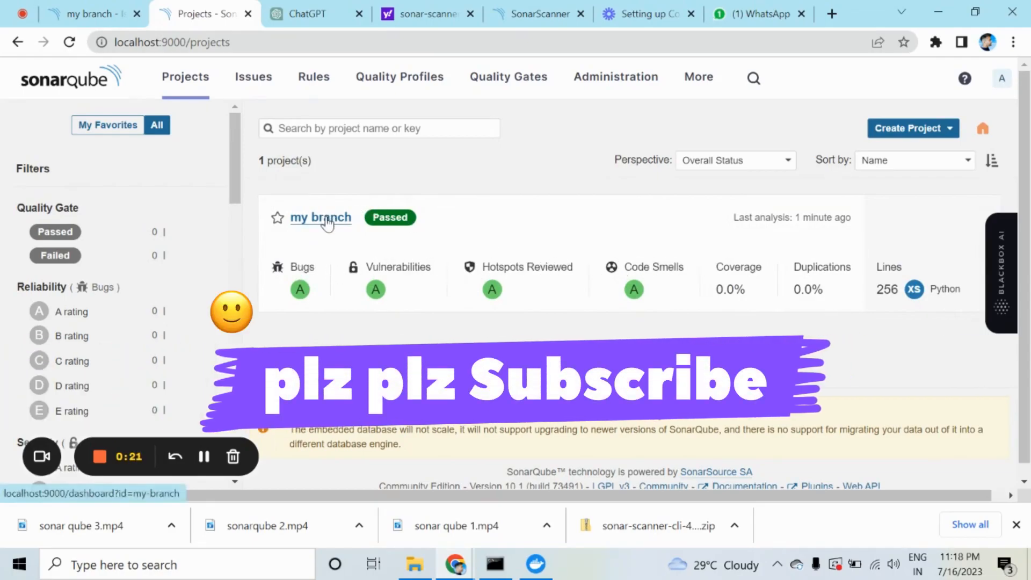
click(322, 217)
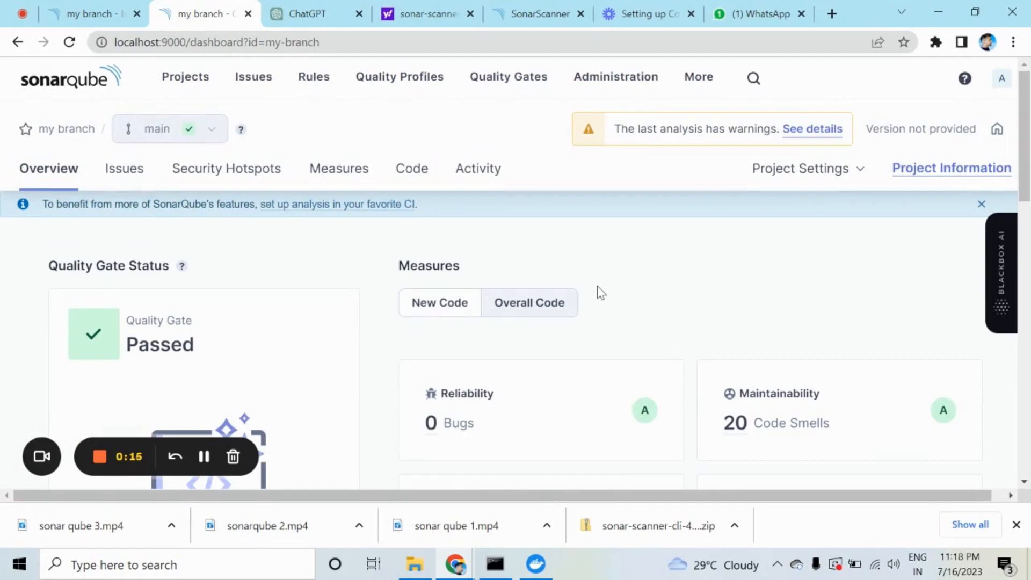
Step: Scroll through the my branch overview measures: Quality Gate Passed, 0 bugs, 20 code smells
scroll(down, 3)
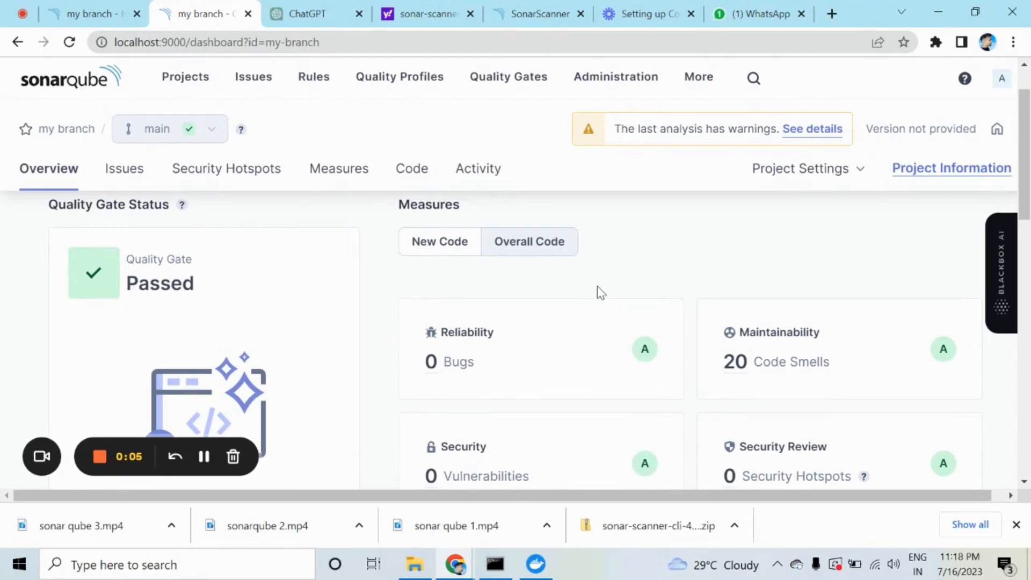
scroll(down, 3)
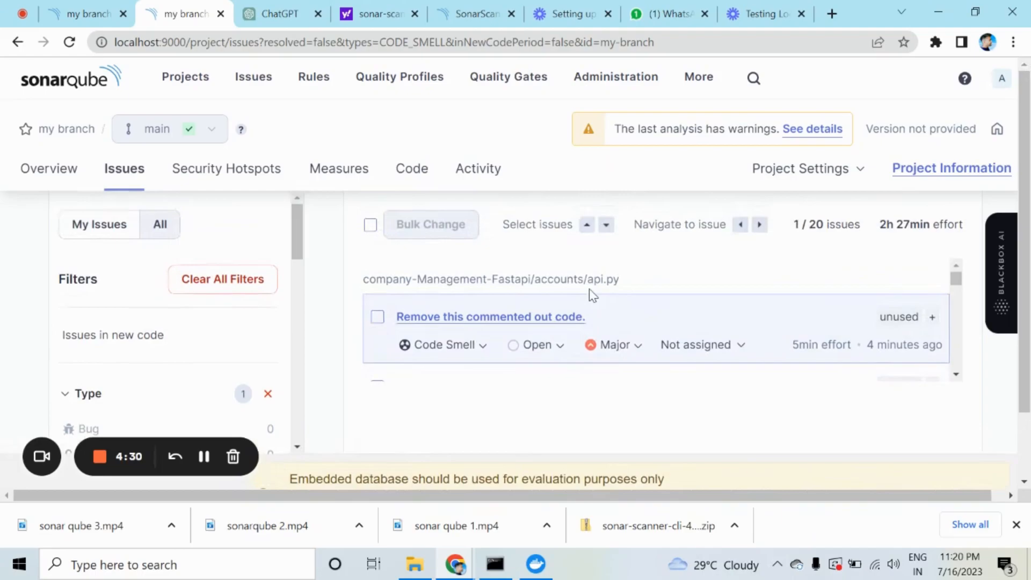
Step: Scroll the Issues list of 20 code smells starting in accounts/api.py
scroll(down, 3)
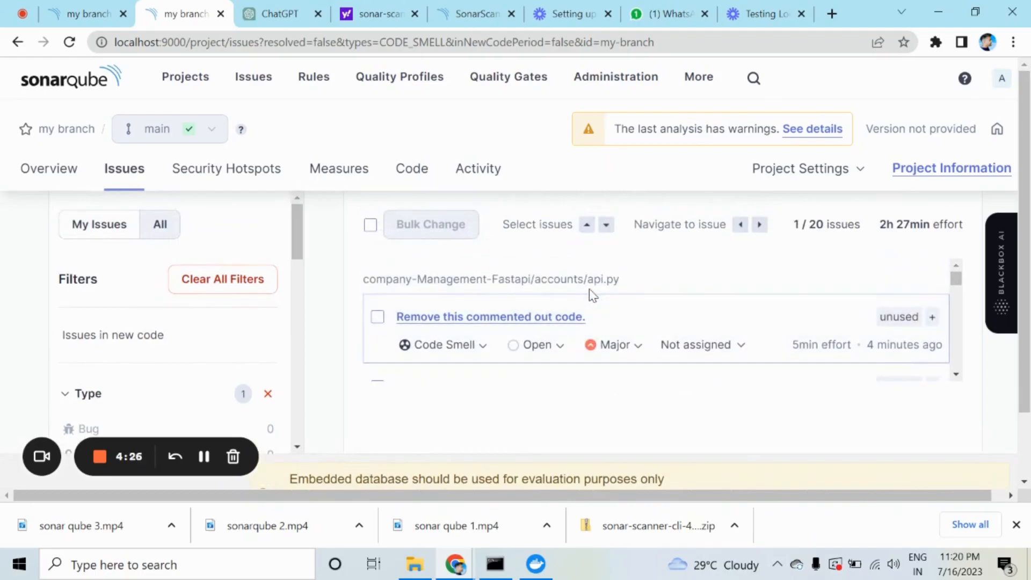
mouse_move(608, 322)
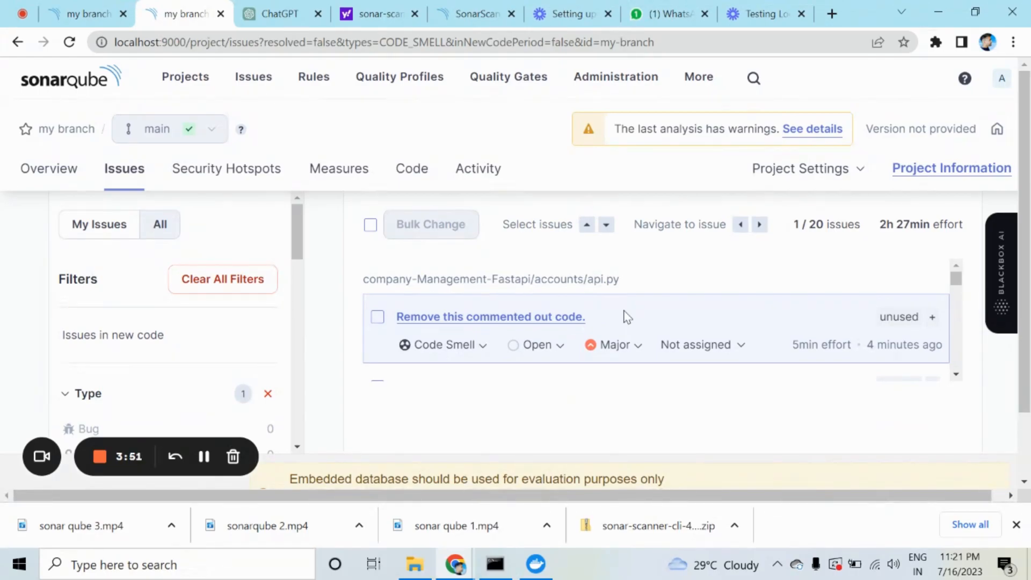
mouse_move(393, 440)
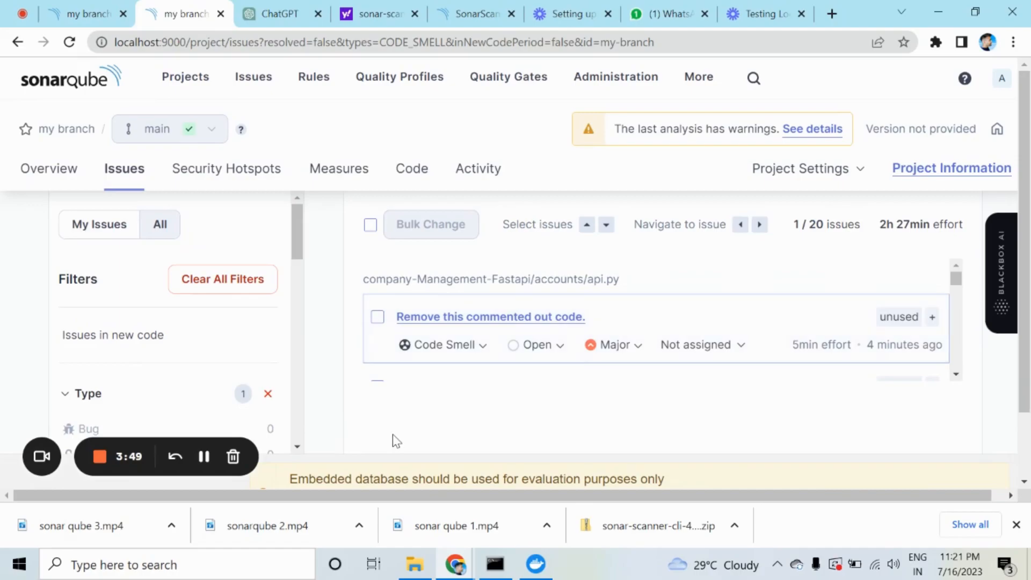